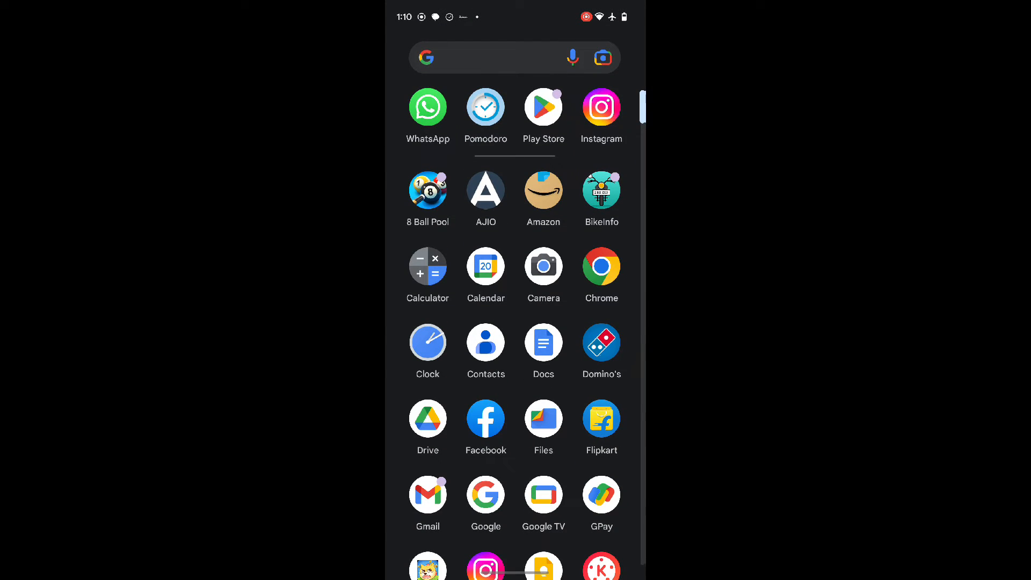
Install the EMMIS Sikkim app from Google Play Store and launch it.
click(543, 106)
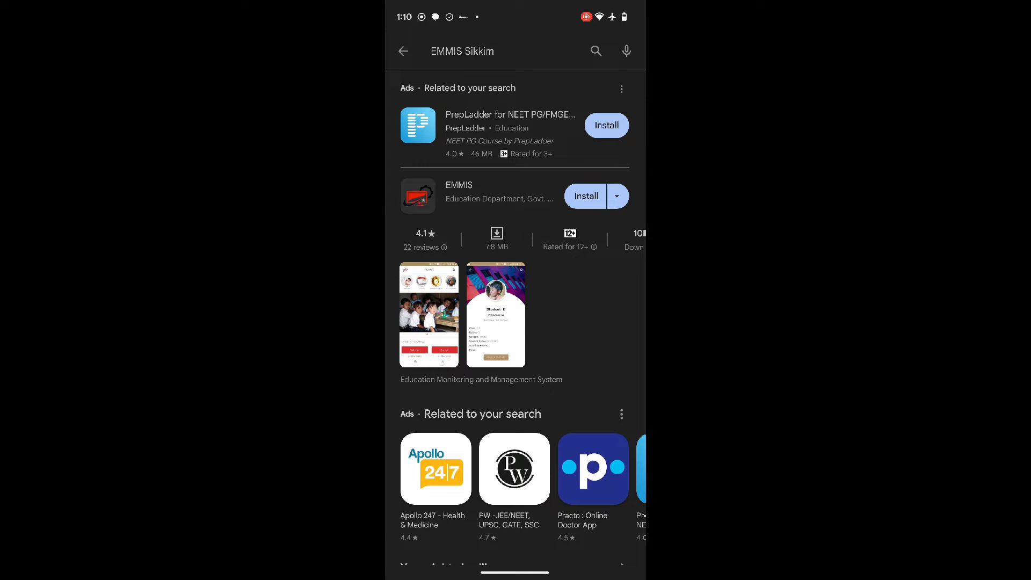
click(587, 195)
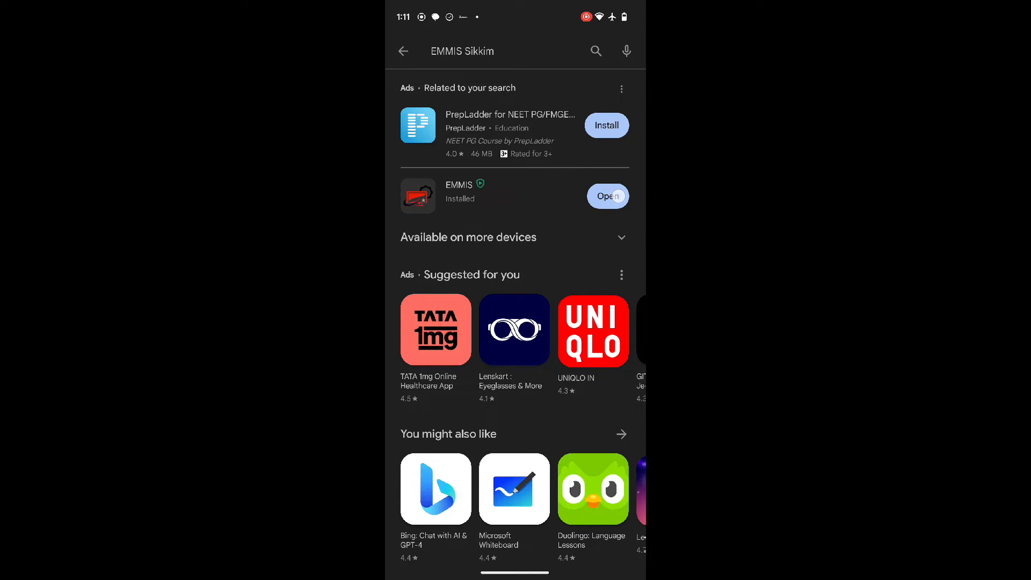
click(607, 195)
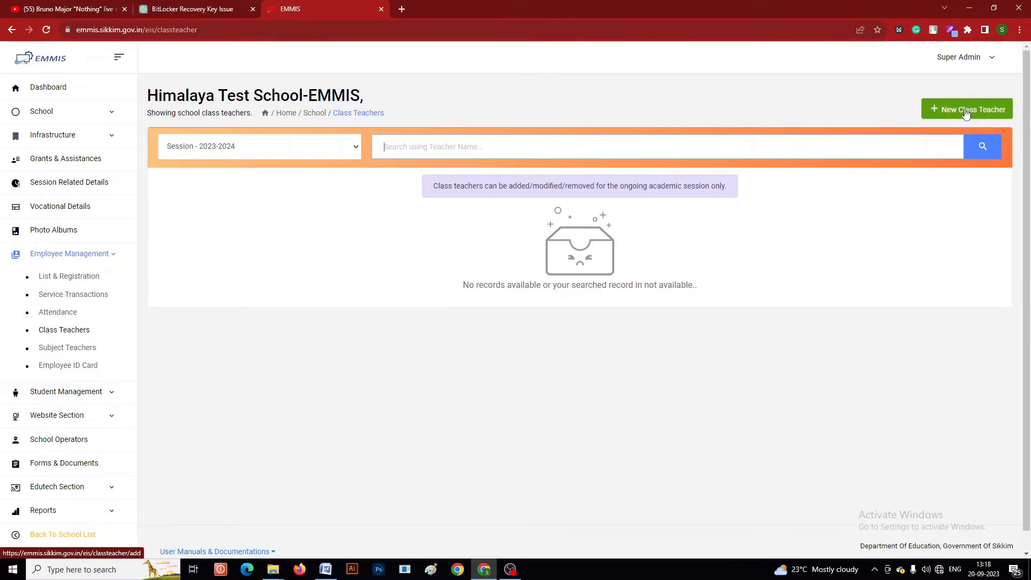
click(967, 110)
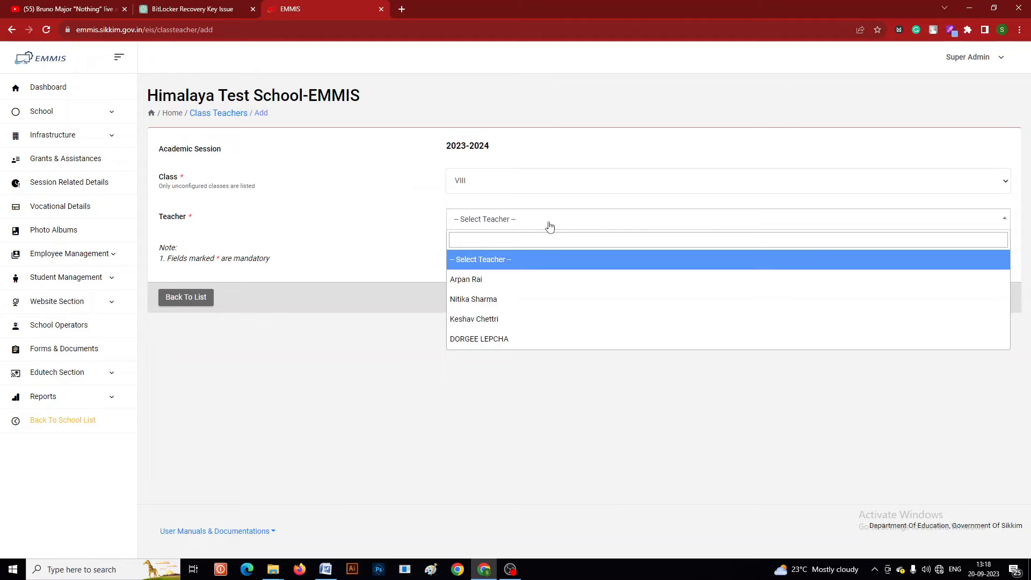
mouse_move(524, 321)
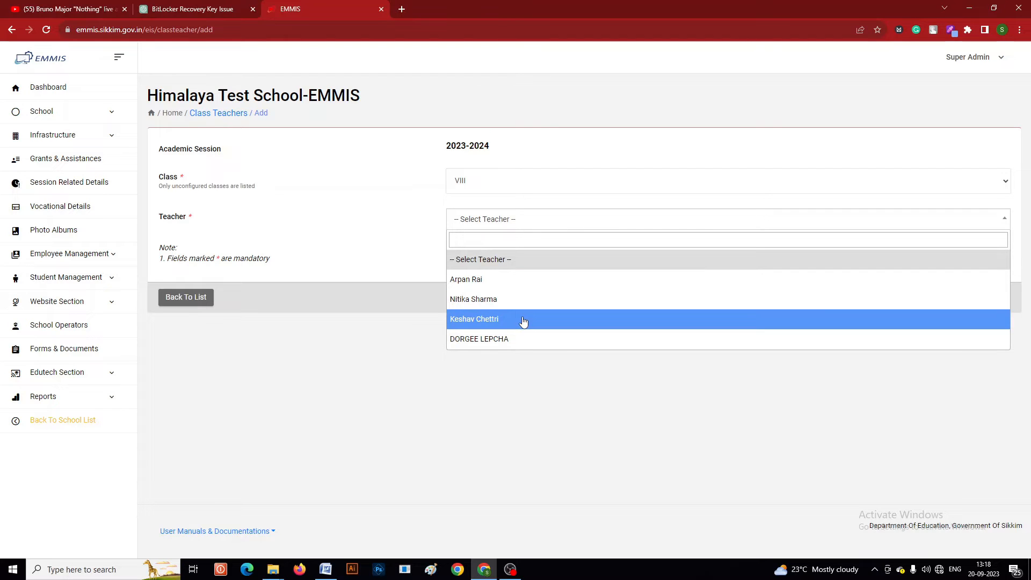
click(495, 319)
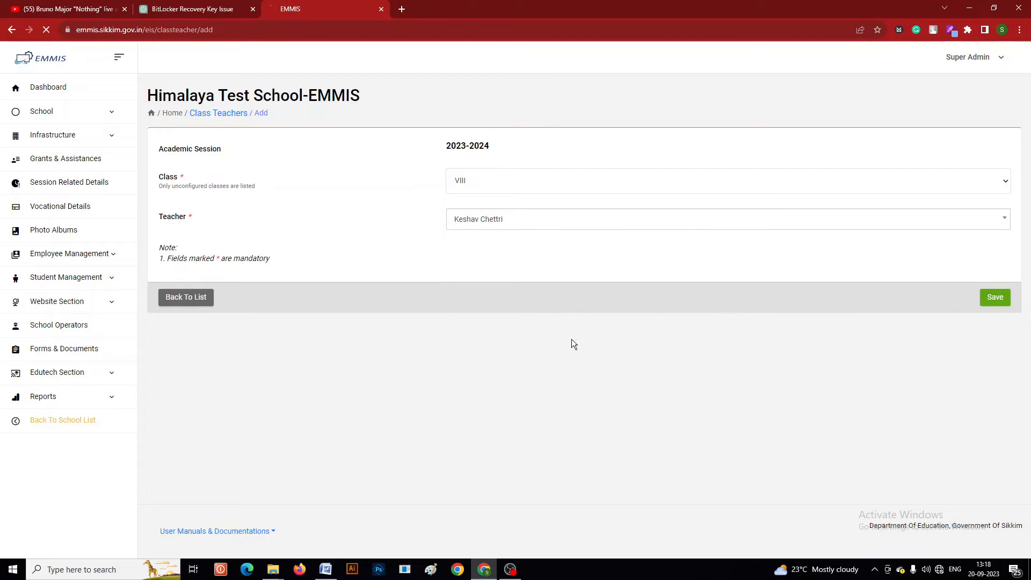
click(994, 297)
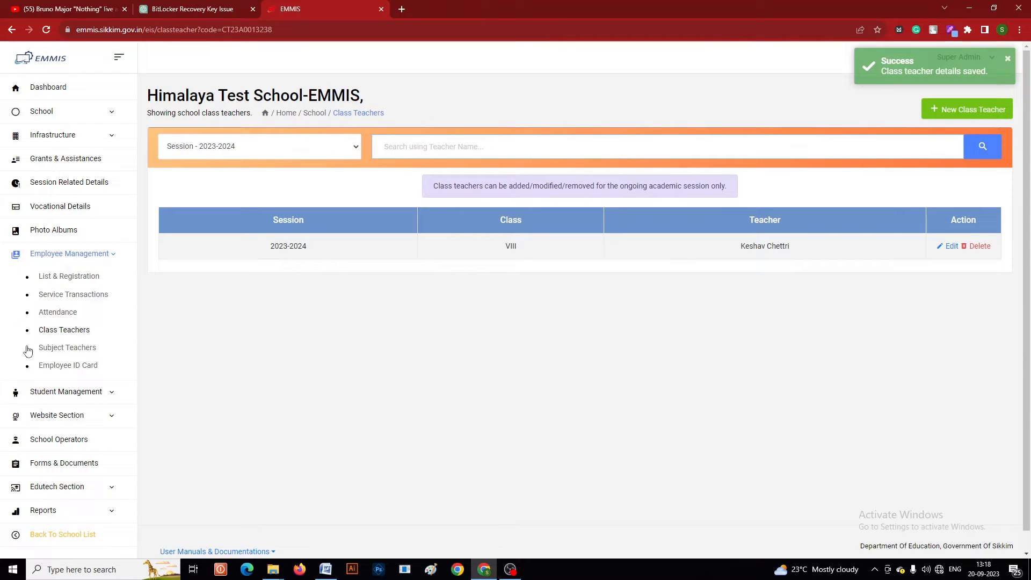
click(69, 276)
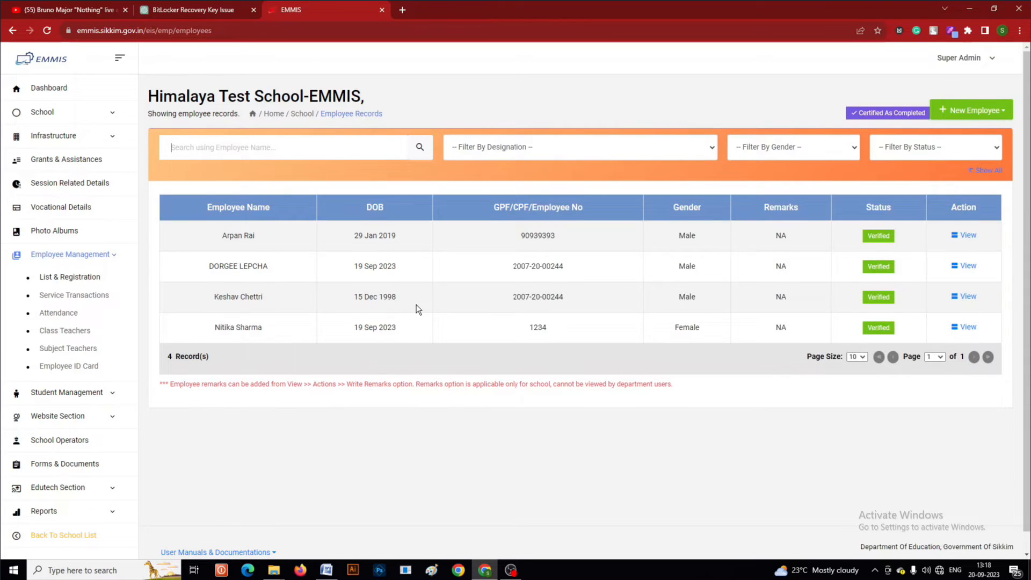
click(963, 296)
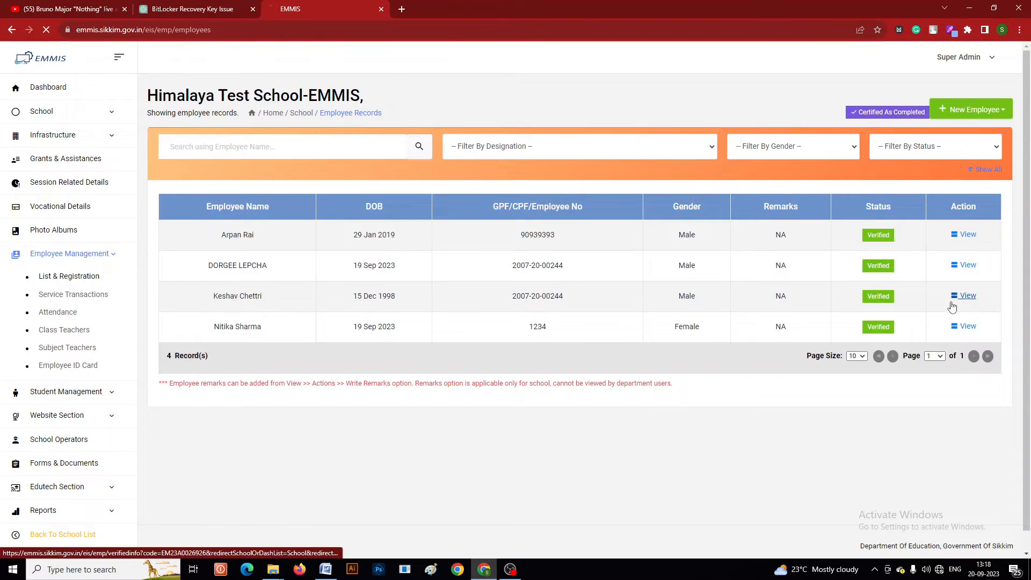
click(963, 296)
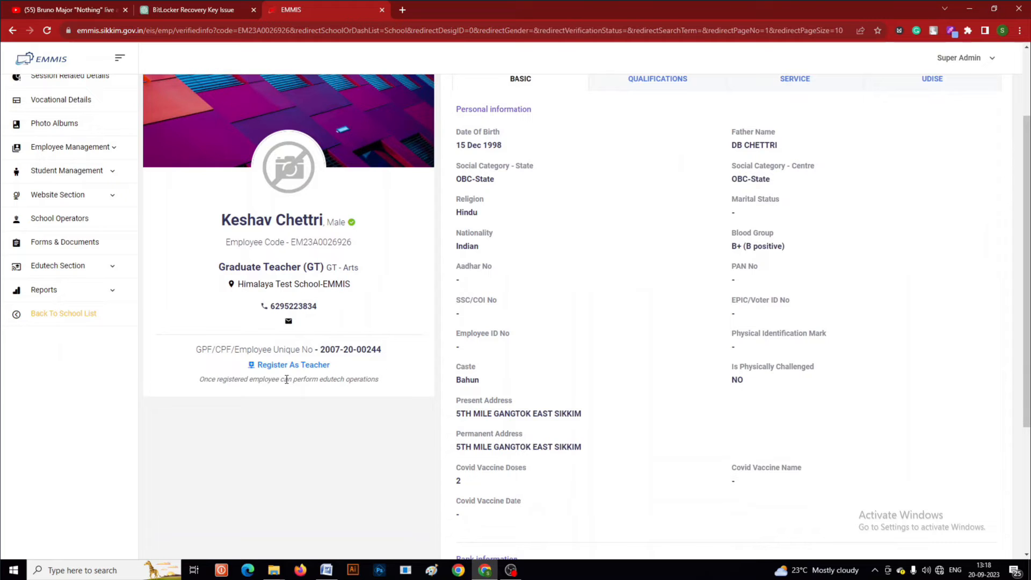
mouse_move(299, 364)
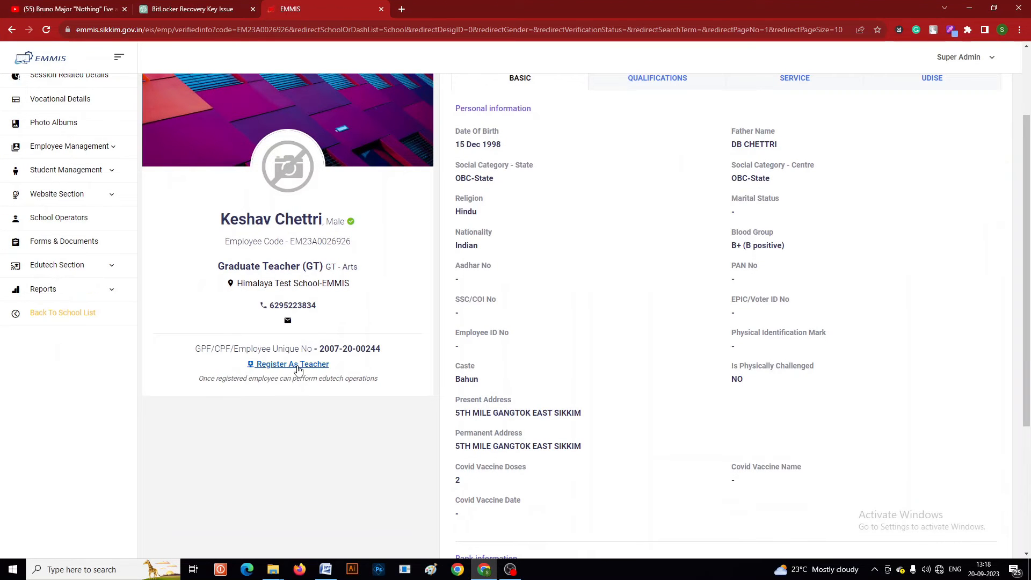
click(291, 364)
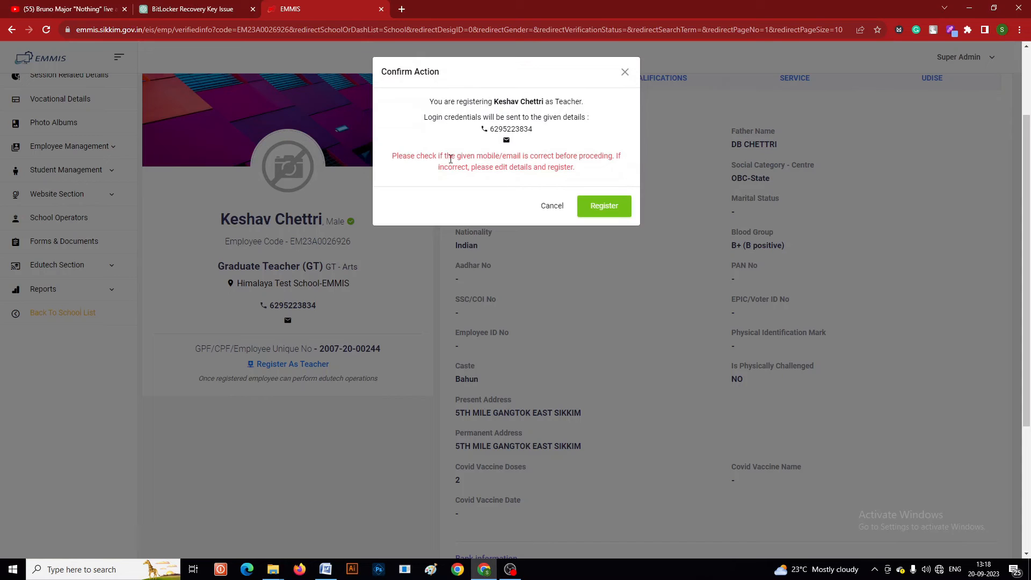
click(603, 205)
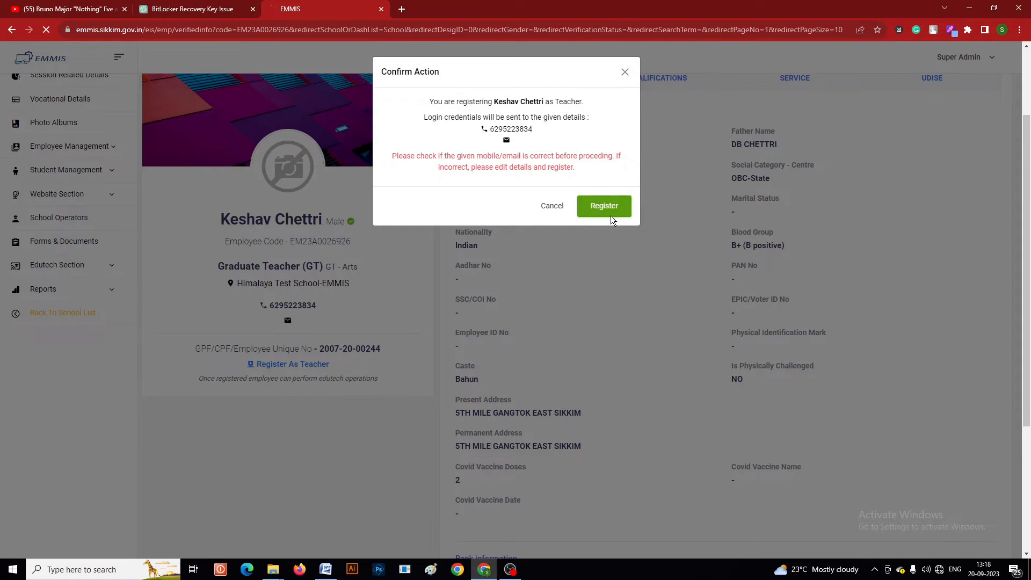
click(604, 205)
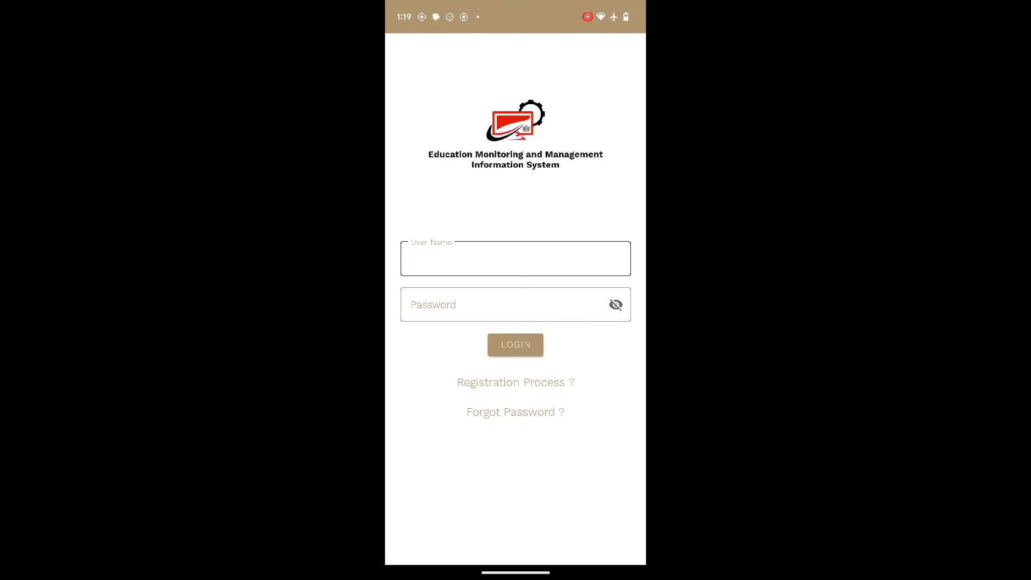
Log in to the EMMIS app with Keshav's received user name and credentials.
click(515, 258)
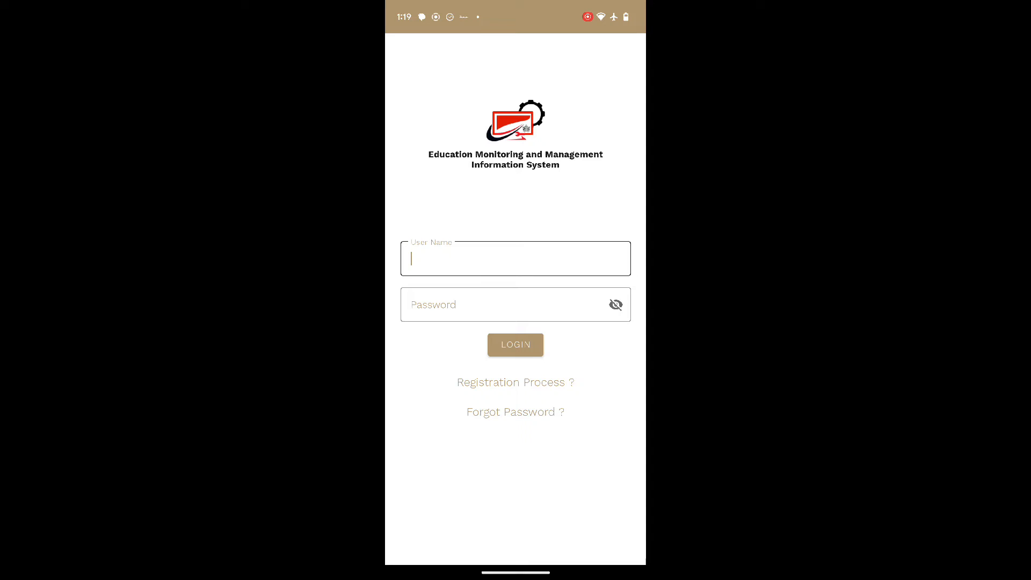
click(516, 258)
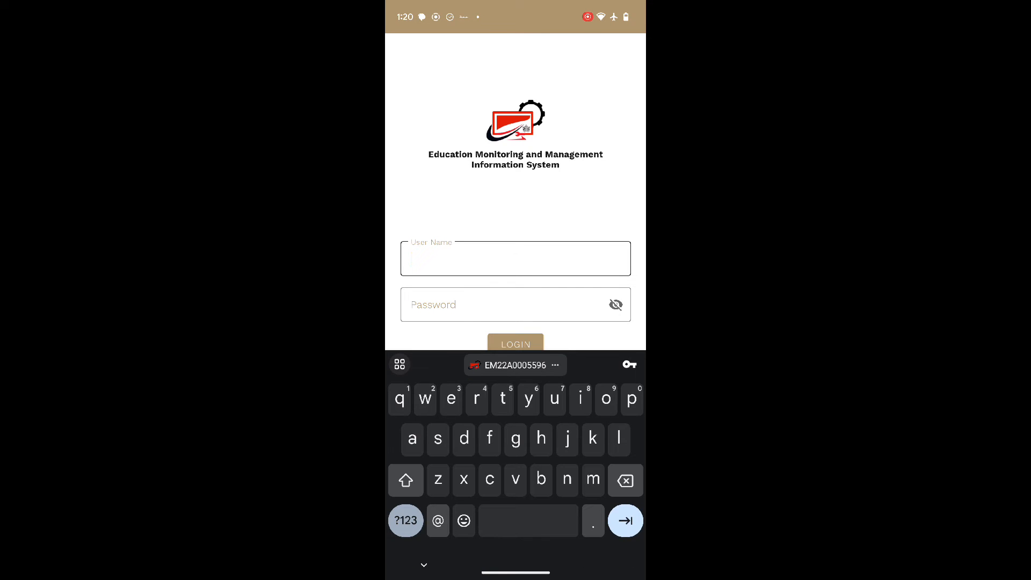
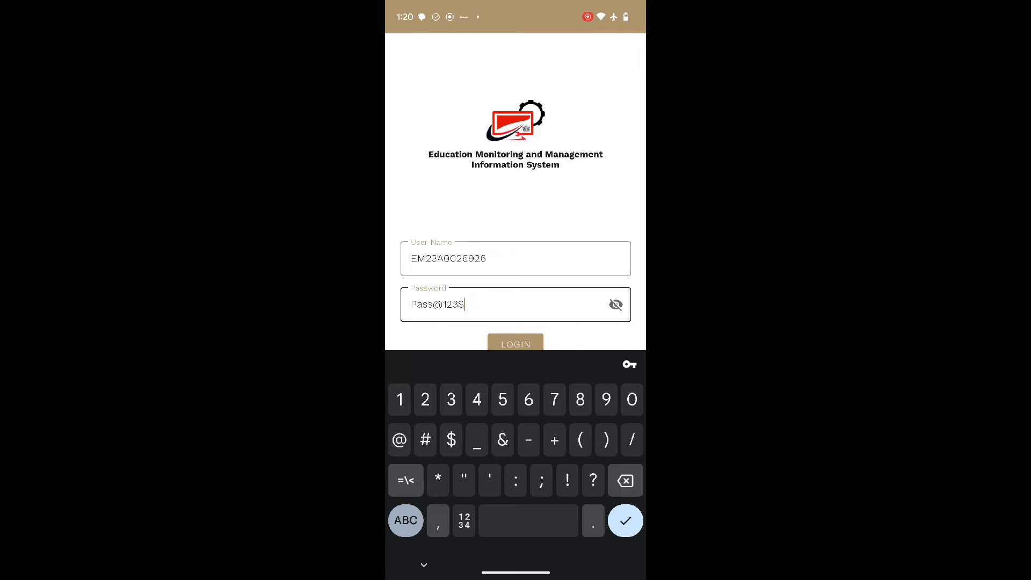
click(516, 343)
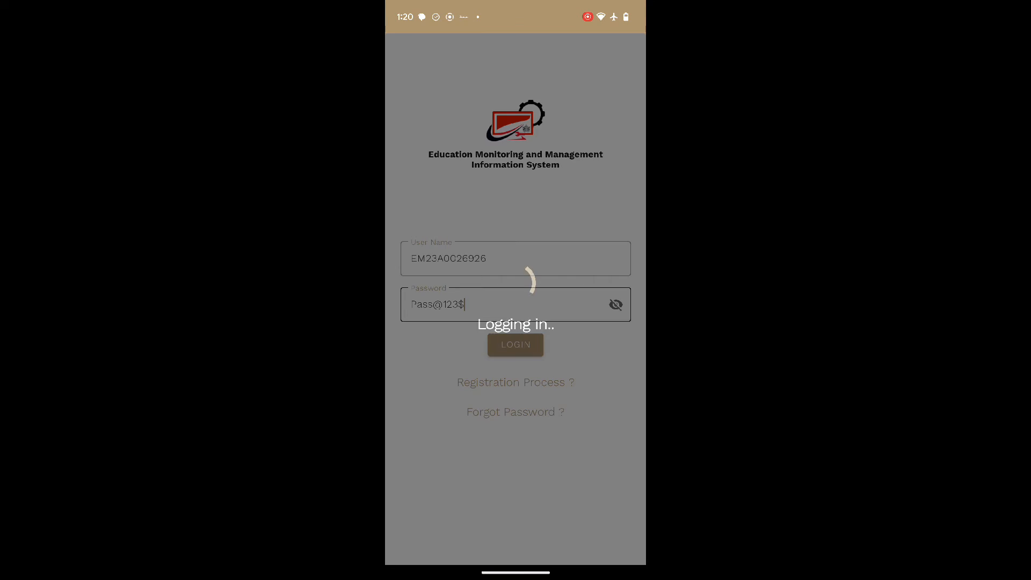
click(516, 345)
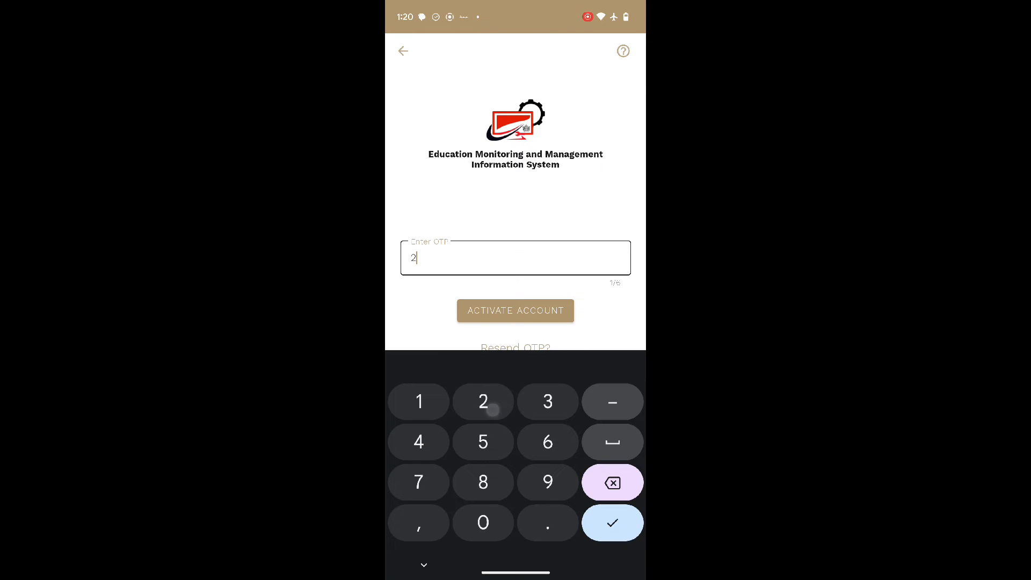
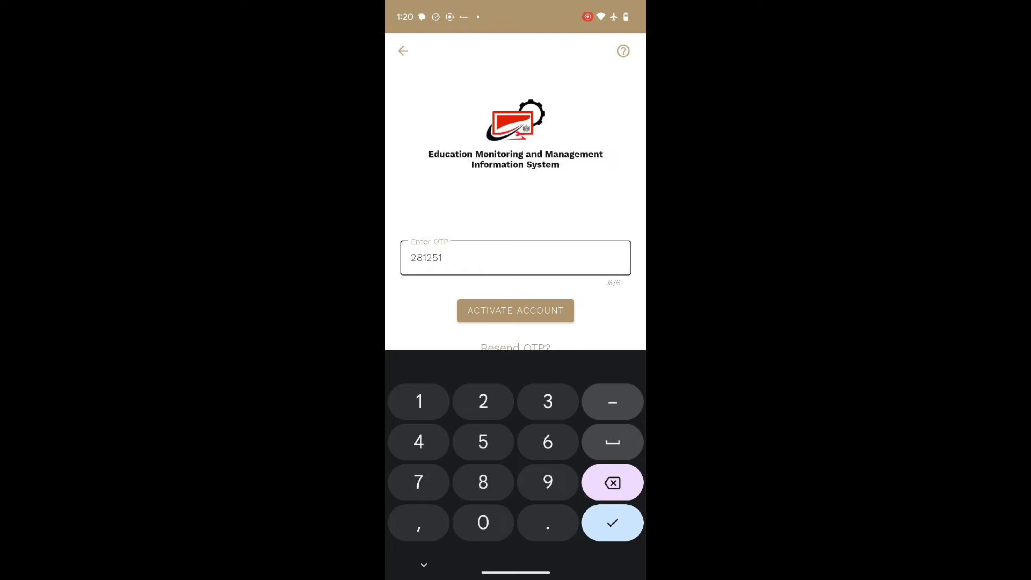
click(516, 310)
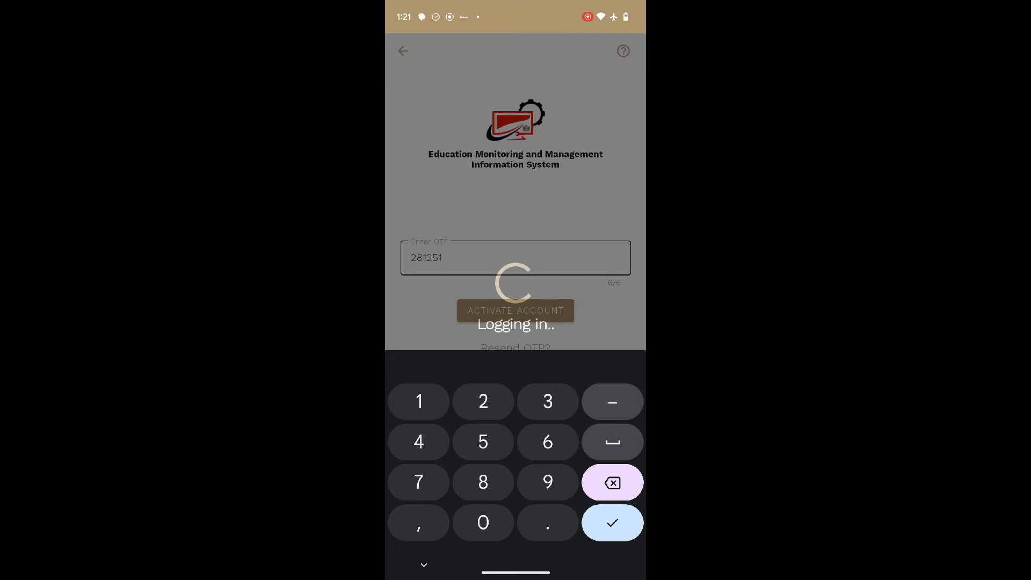
click(612, 522)
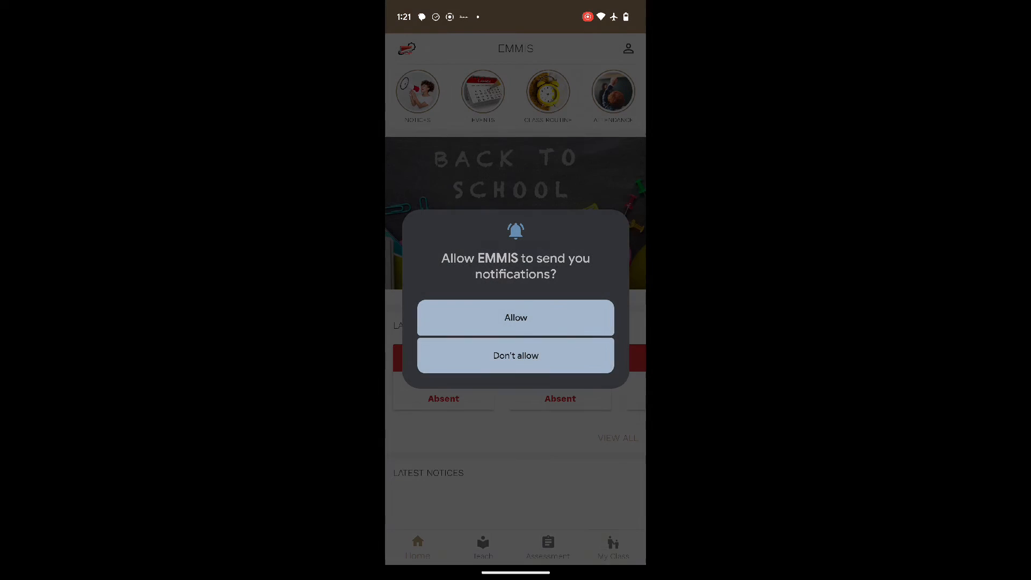
click(515, 316)
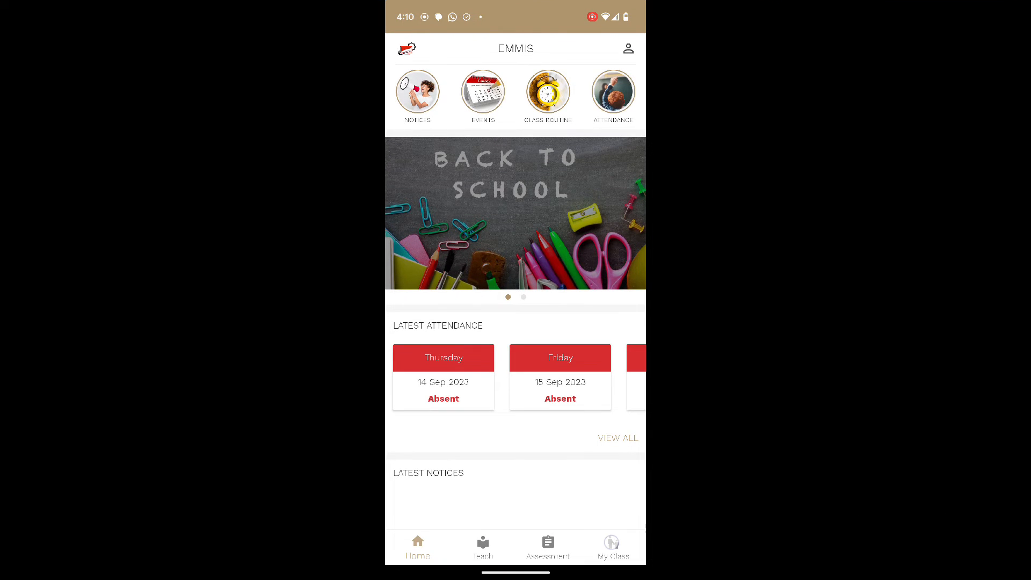
Mark today's Class VIII attendance: first two students present, third absent.
click(613, 92)
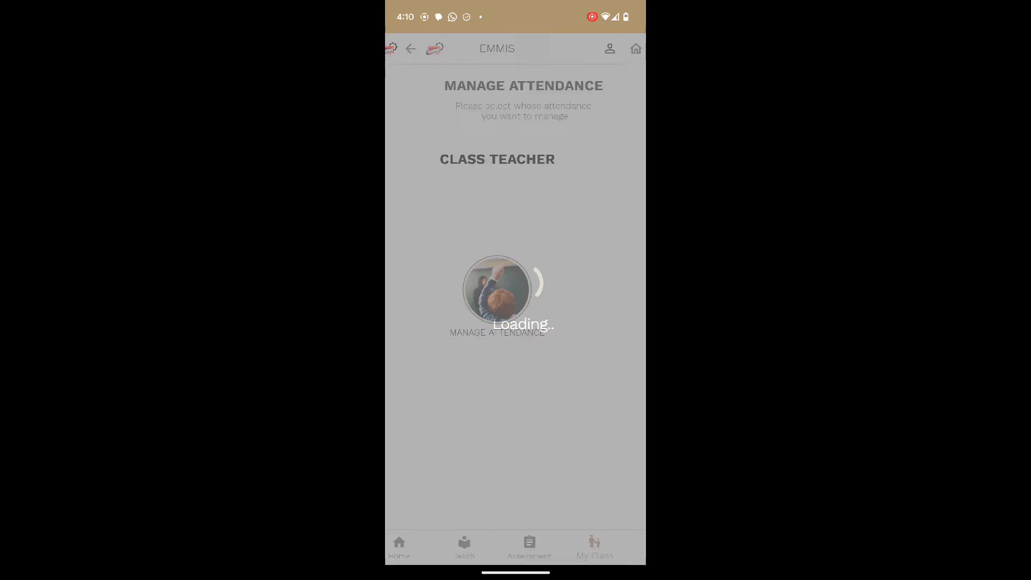
click(497, 294)
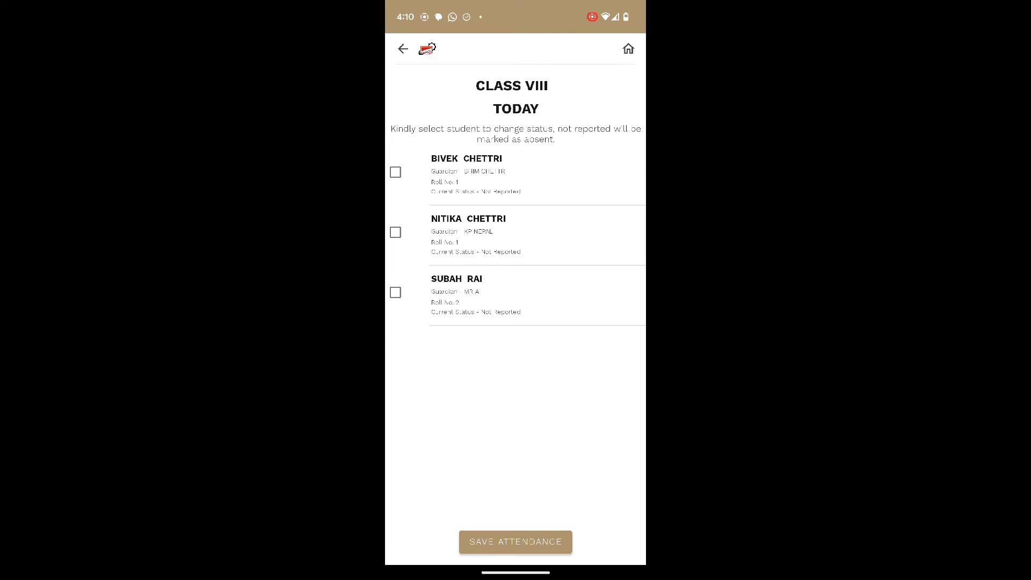
click(395, 172)
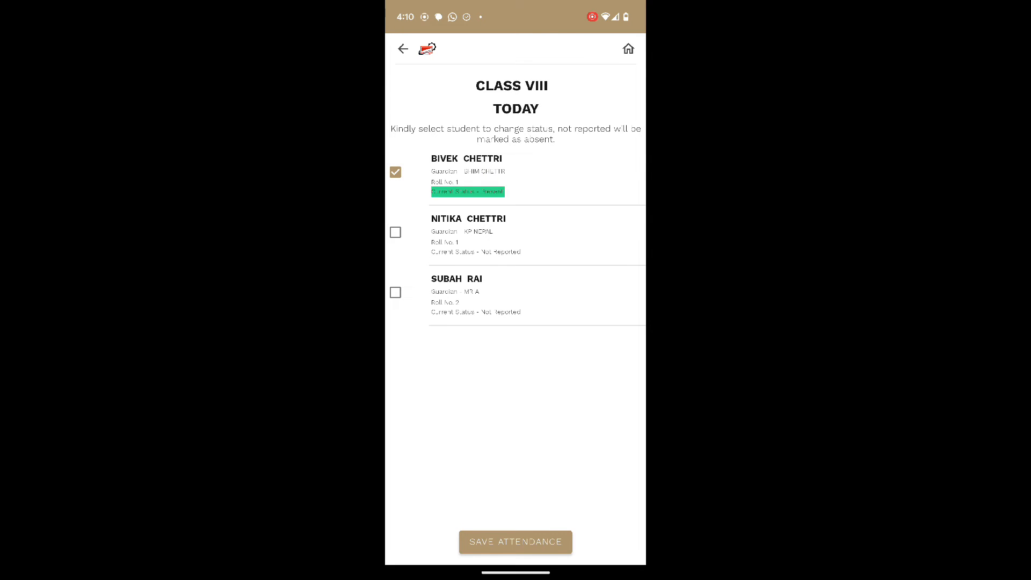
click(395, 232)
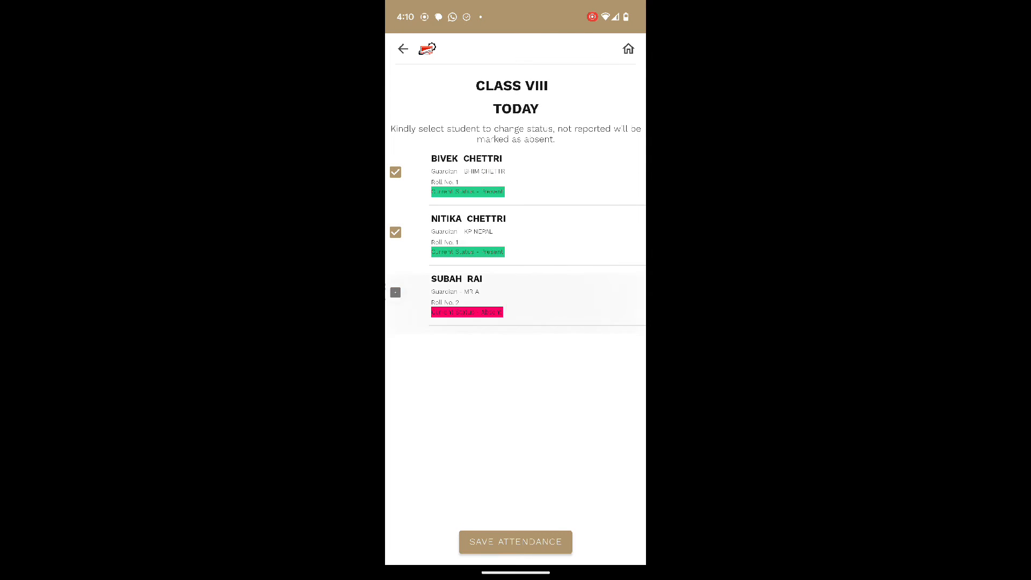
click(396, 292)
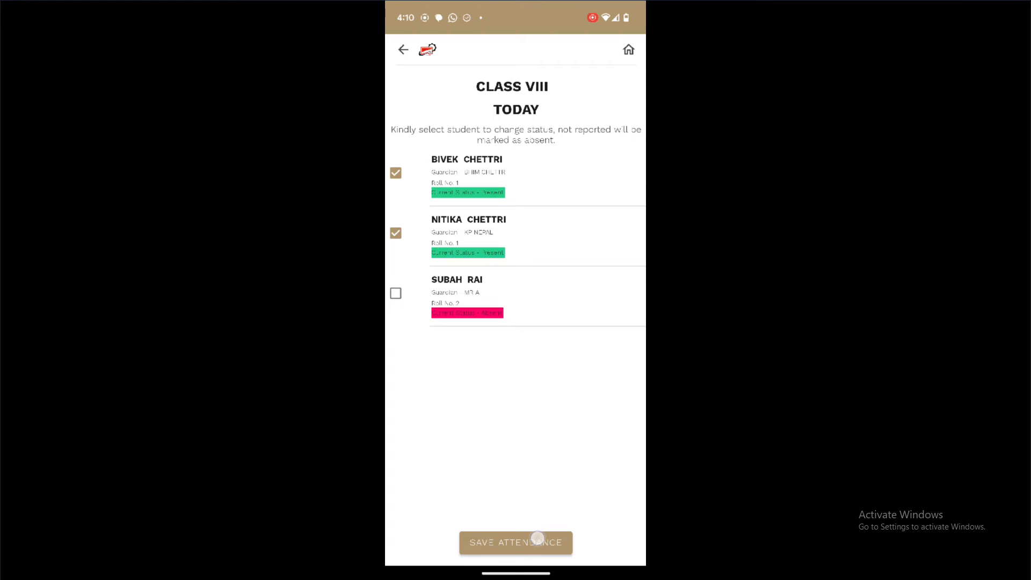
Save the Class VIII attendance at 66% and return to the attendance overview.
click(514, 541)
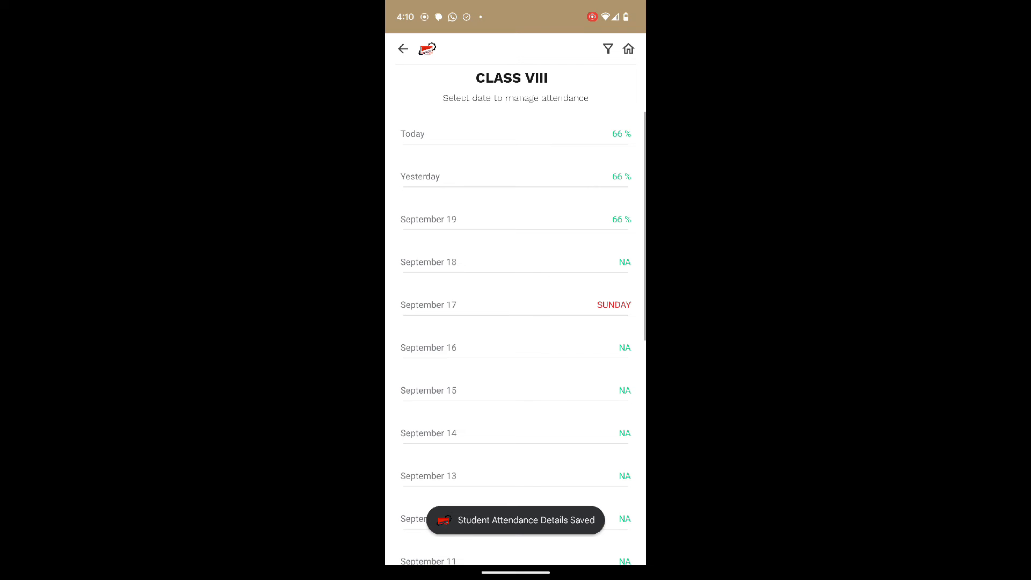
click(403, 48)
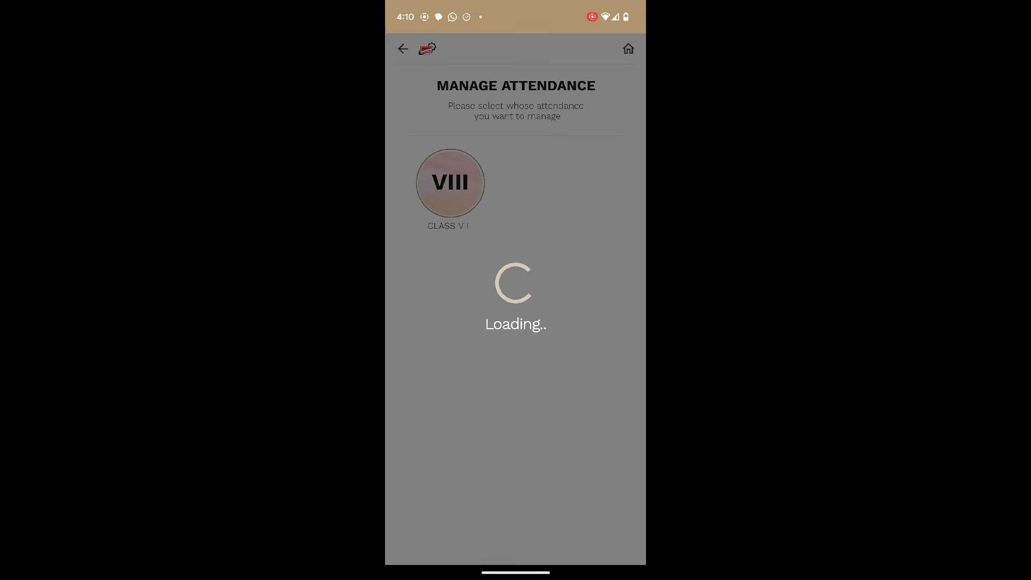
click(402, 48)
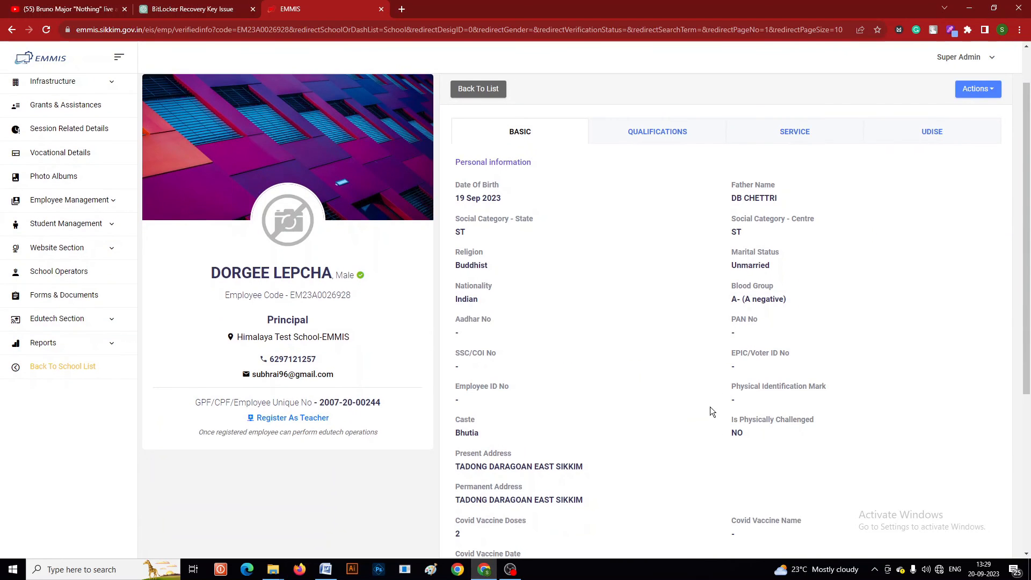
Register the principal as a teacher and confirm so mobile credentials are sent.
click(291, 417)
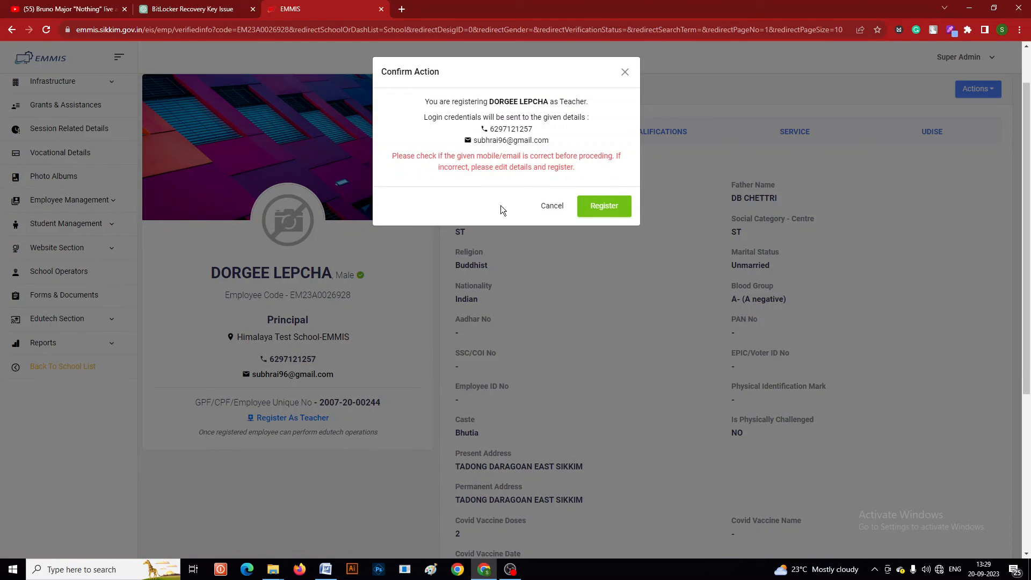
mouse_move(604, 210)
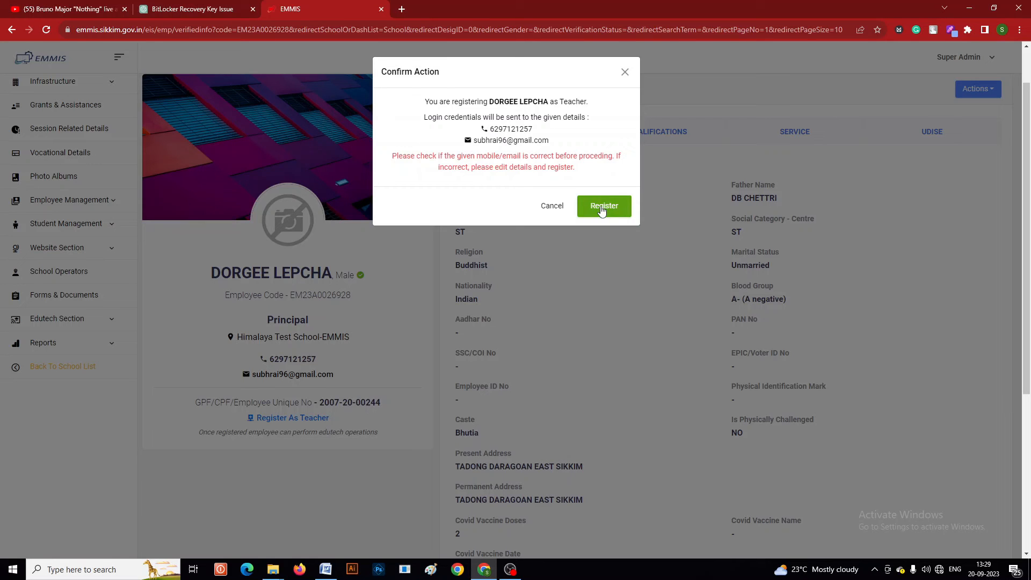
click(603, 205)
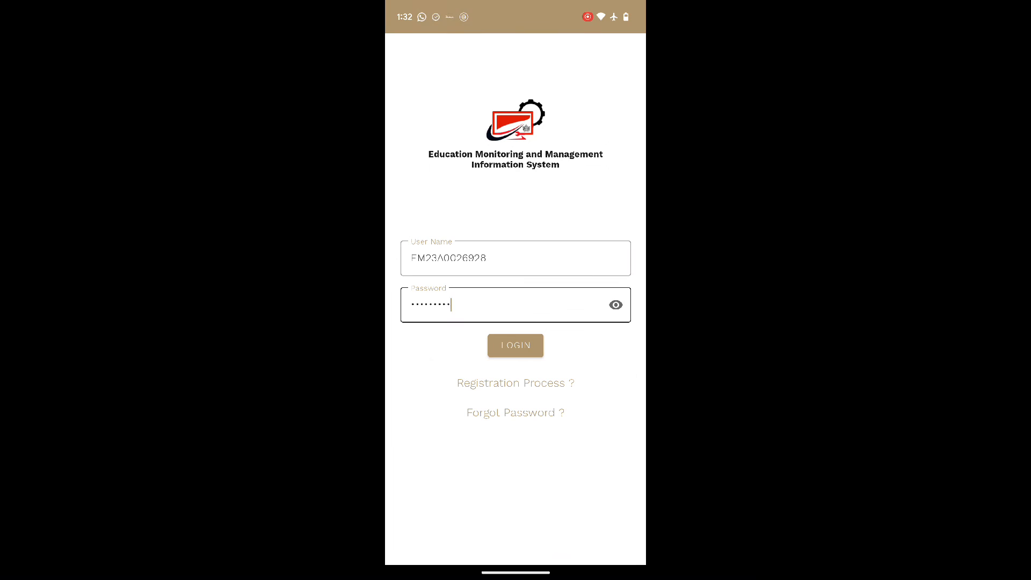
Log in as principal and bring up today's employee attendance list.
click(516, 346)
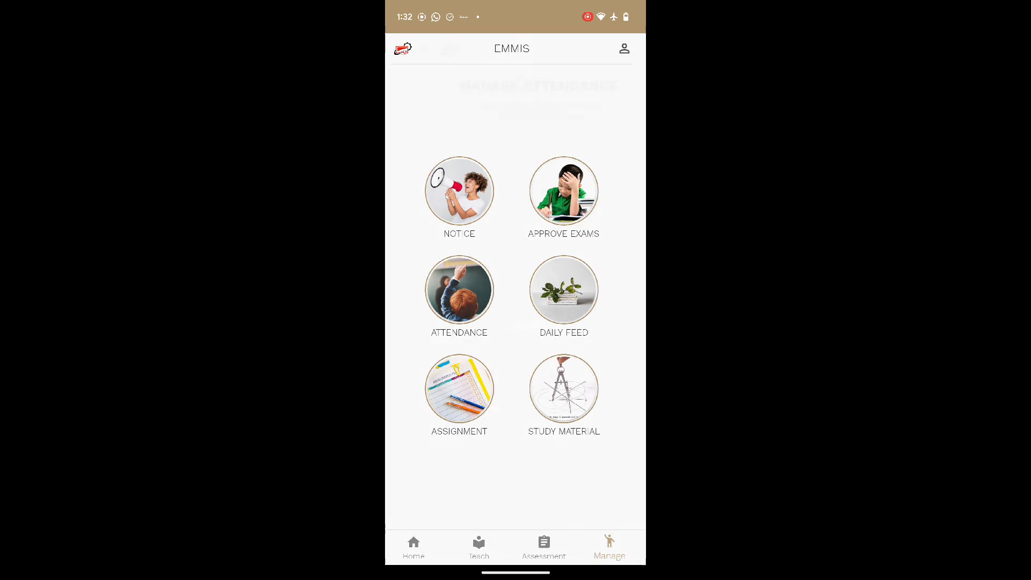
click(460, 290)
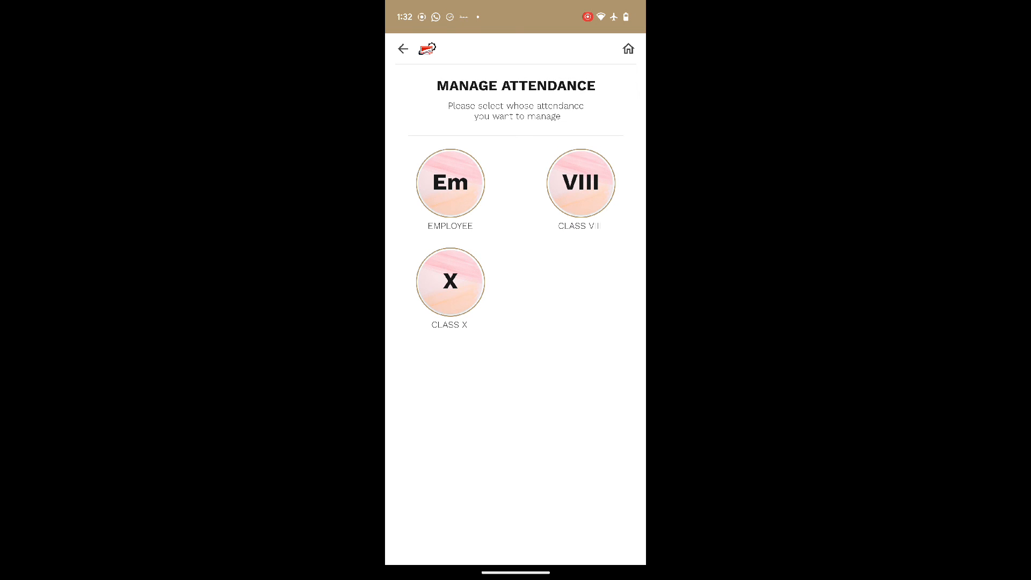
click(450, 185)
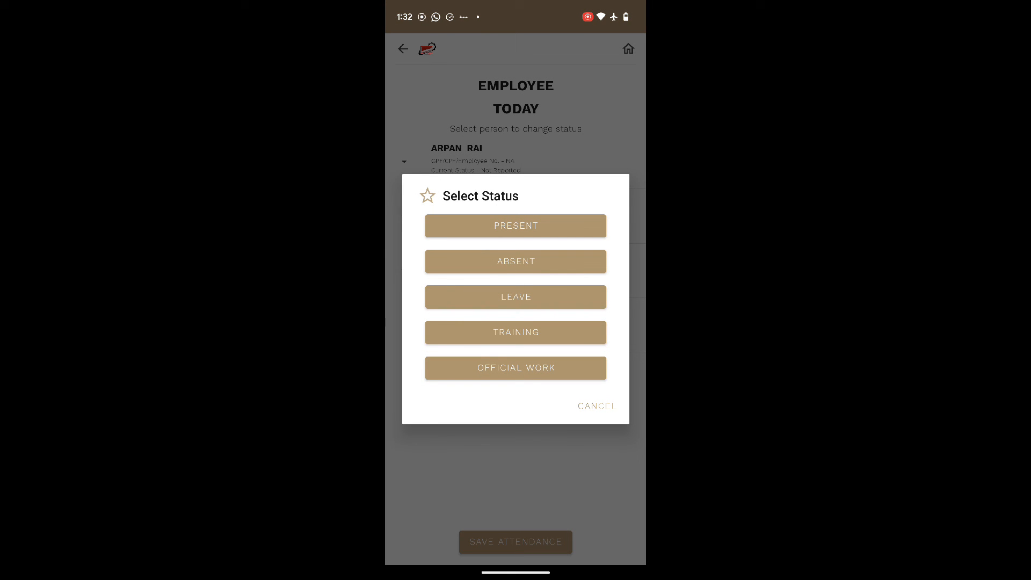
Save employee attendance at 50% — two present, one leave, one official work — and review it.
click(516, 226)
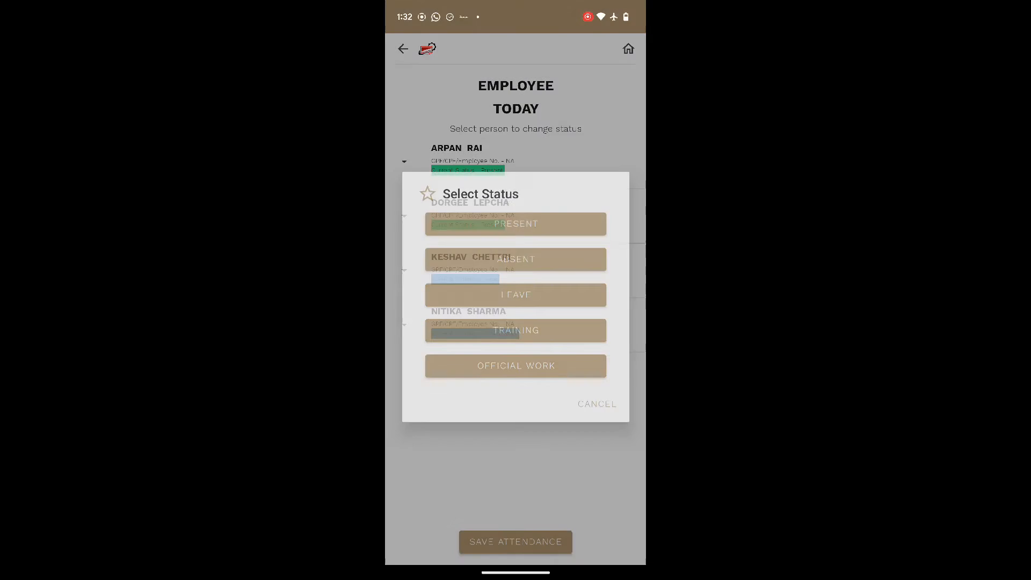
click(515, 542)
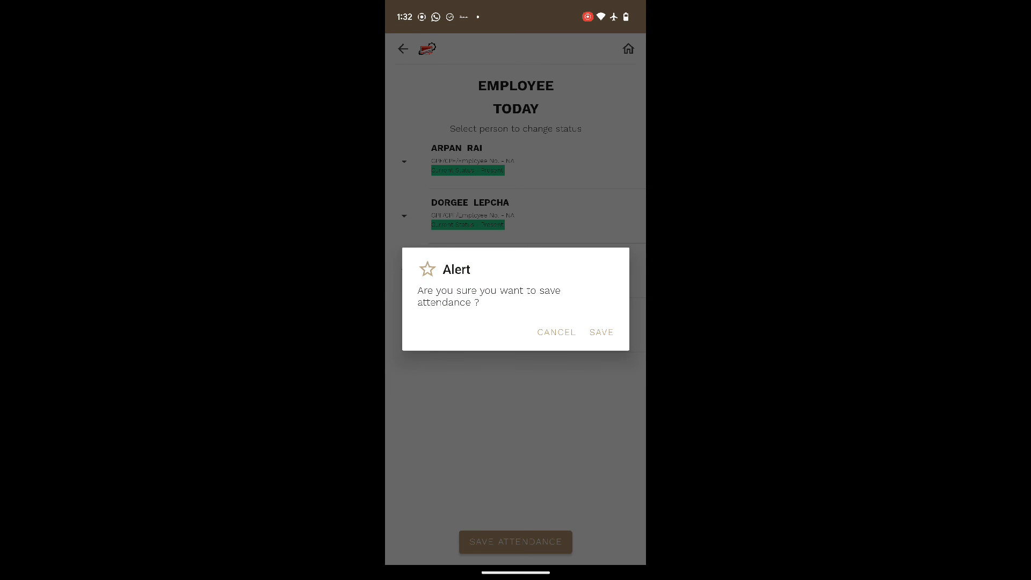
click(602, 332)
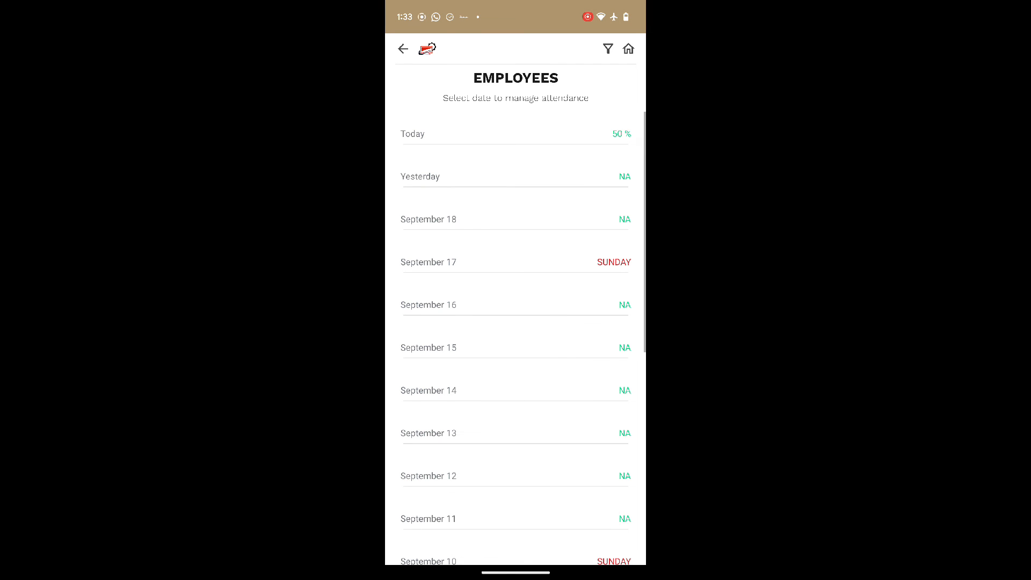
click(515, 133)
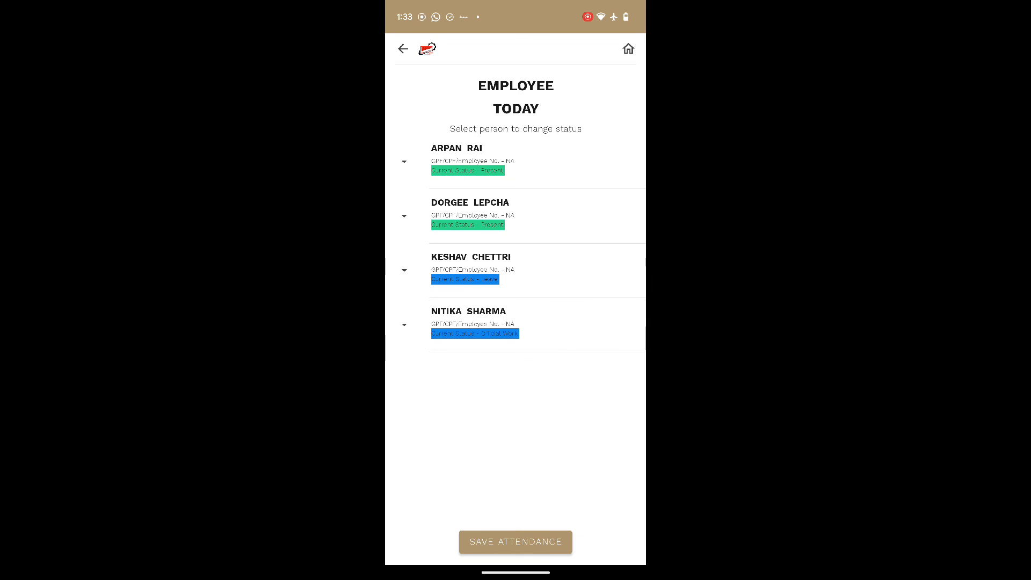